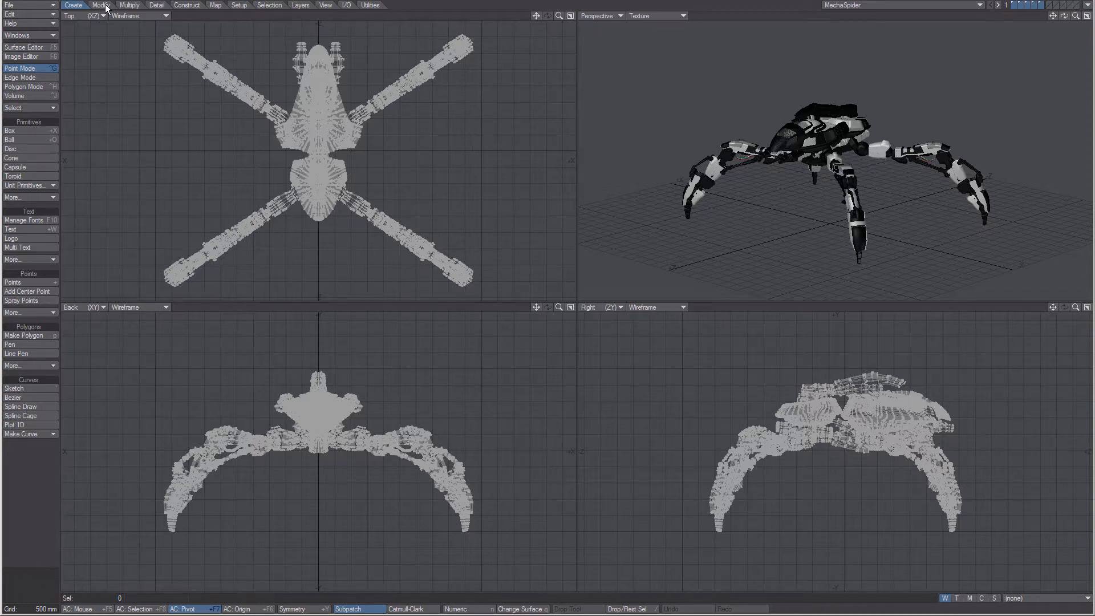
Browse the Modify, Multiply and Detail tool tabs, then return to the Create tools.
left_click(101, 5)
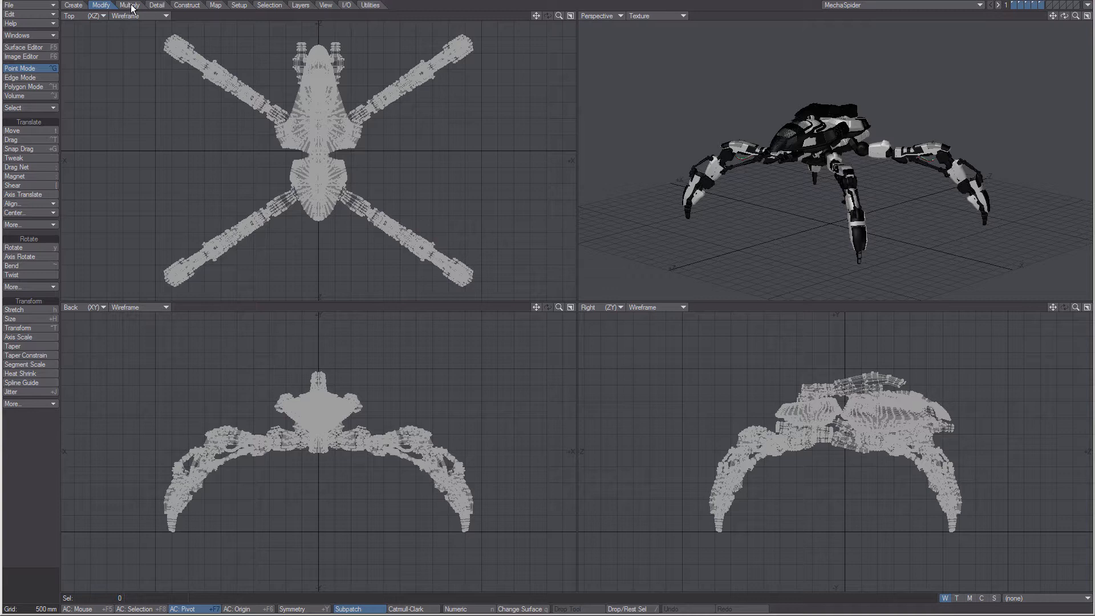
left_click(129, 5)
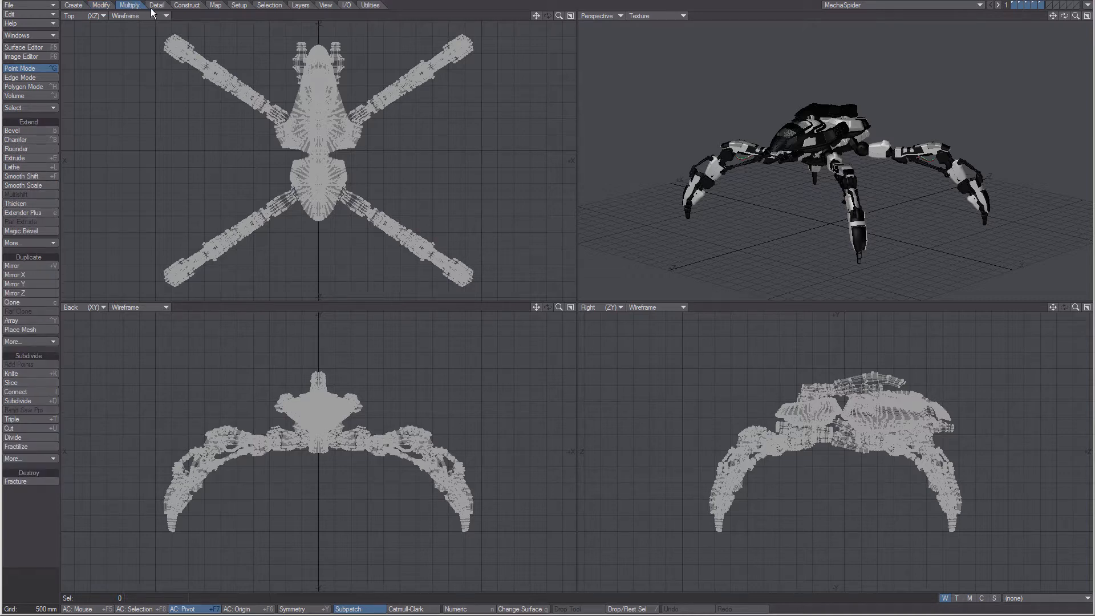
left_click(156, 4)
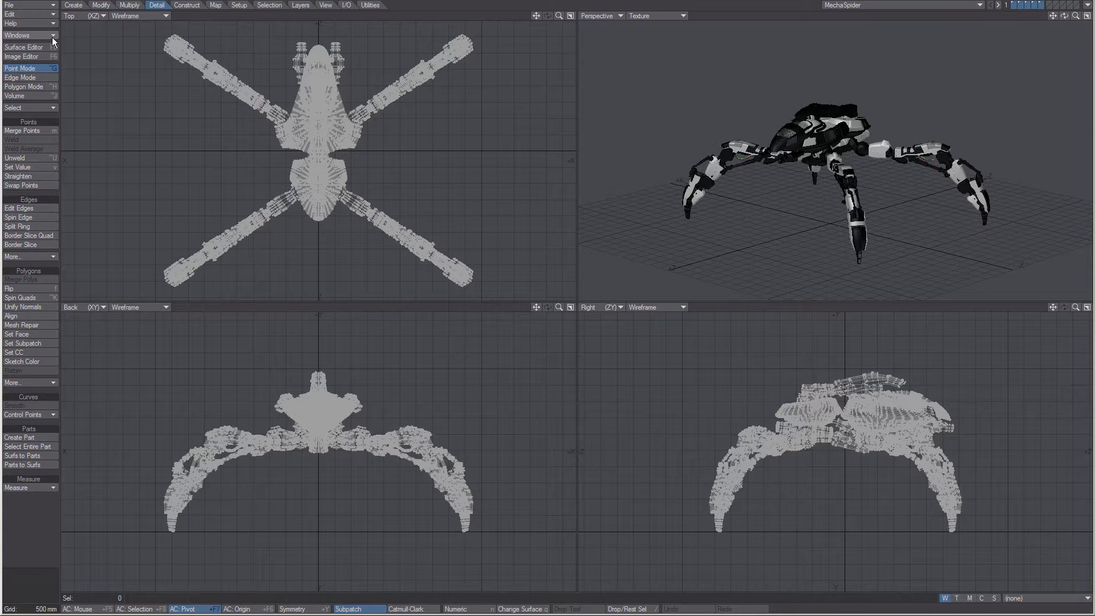
left_click(73, 4)
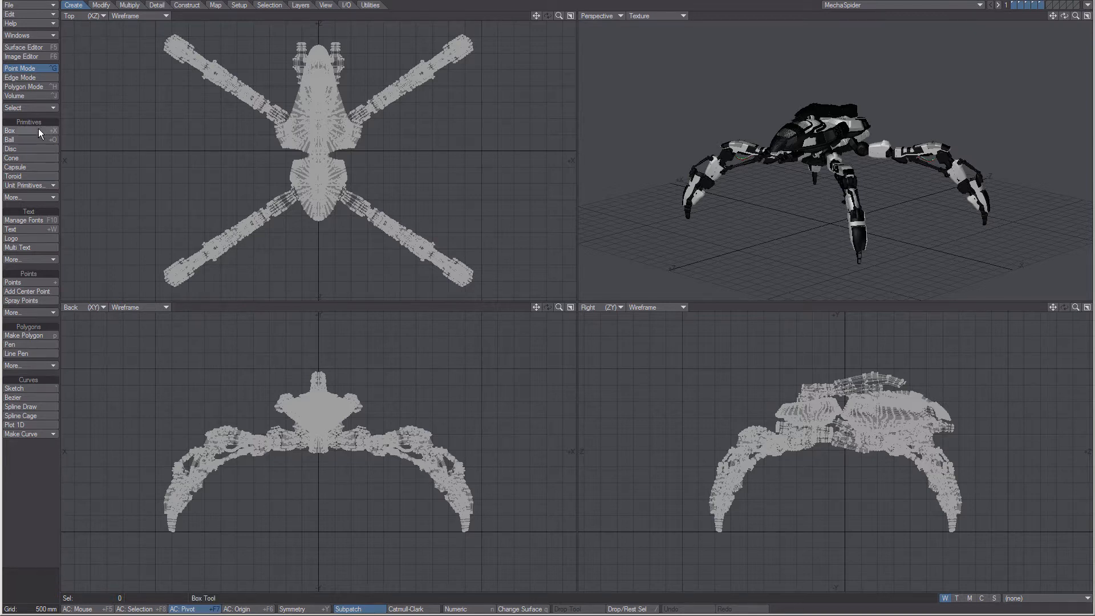
Activate Box, switch selection through Edge to Polygon mode, and show the Modify tools.
left_click(19, 76)
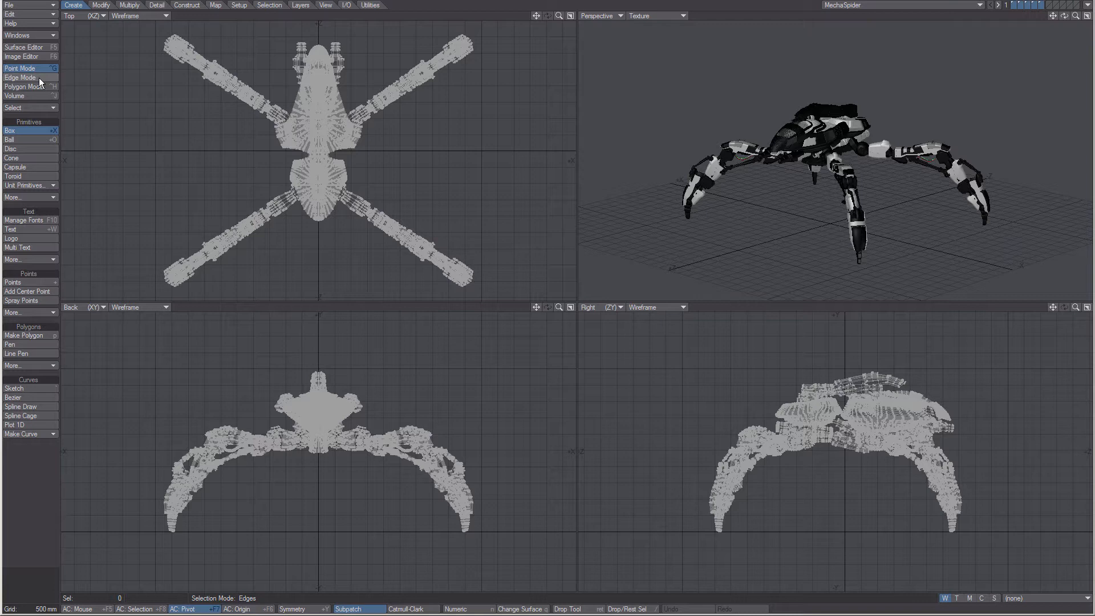
left_click(21, 77)
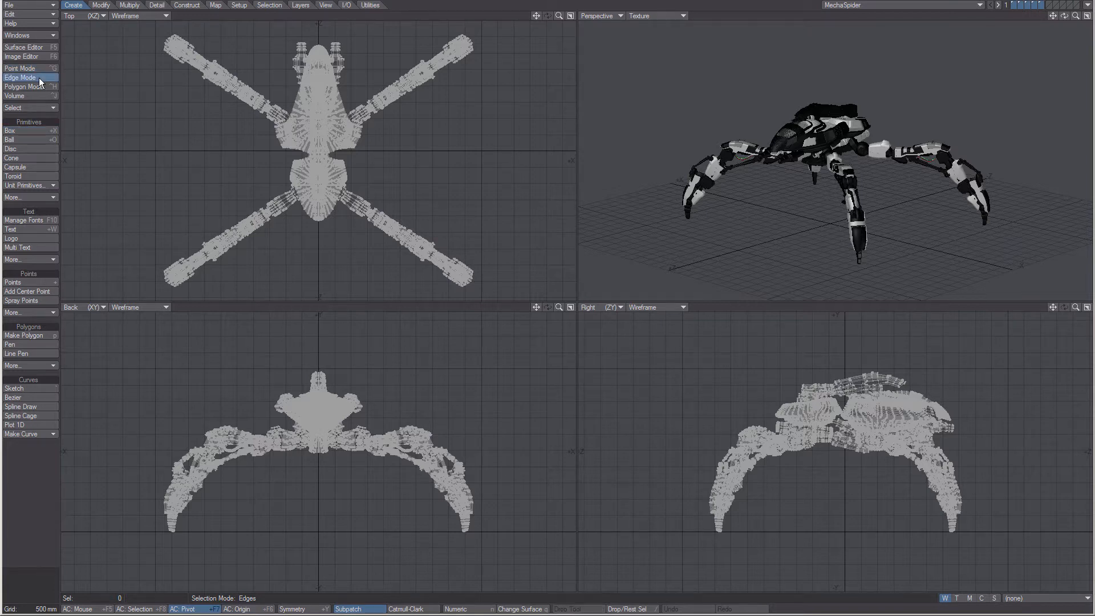
left_click(23, 86)
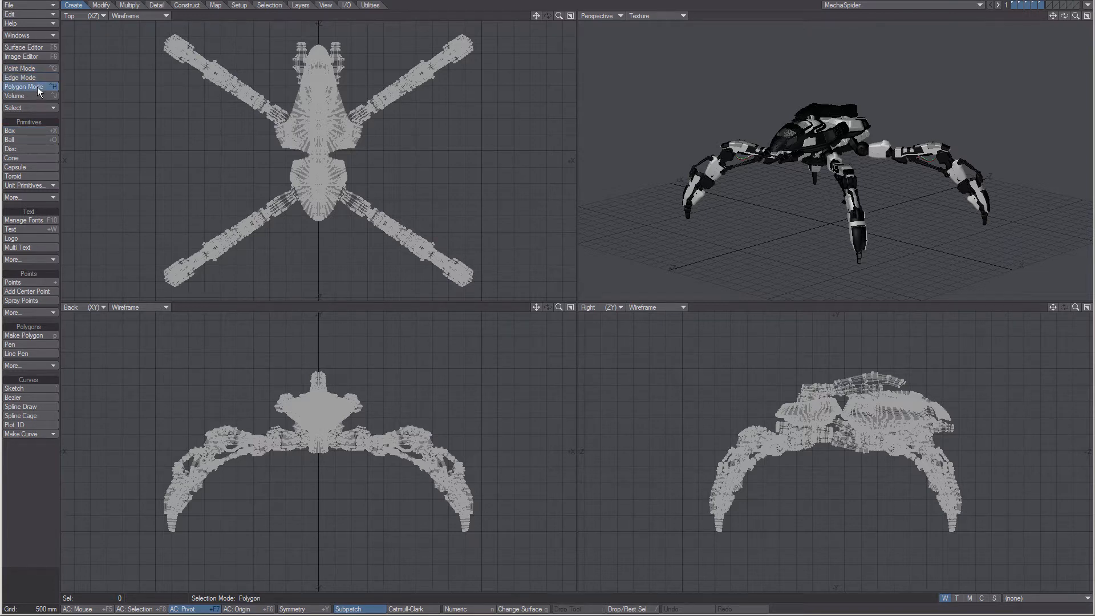
mouse_move(100, 101)
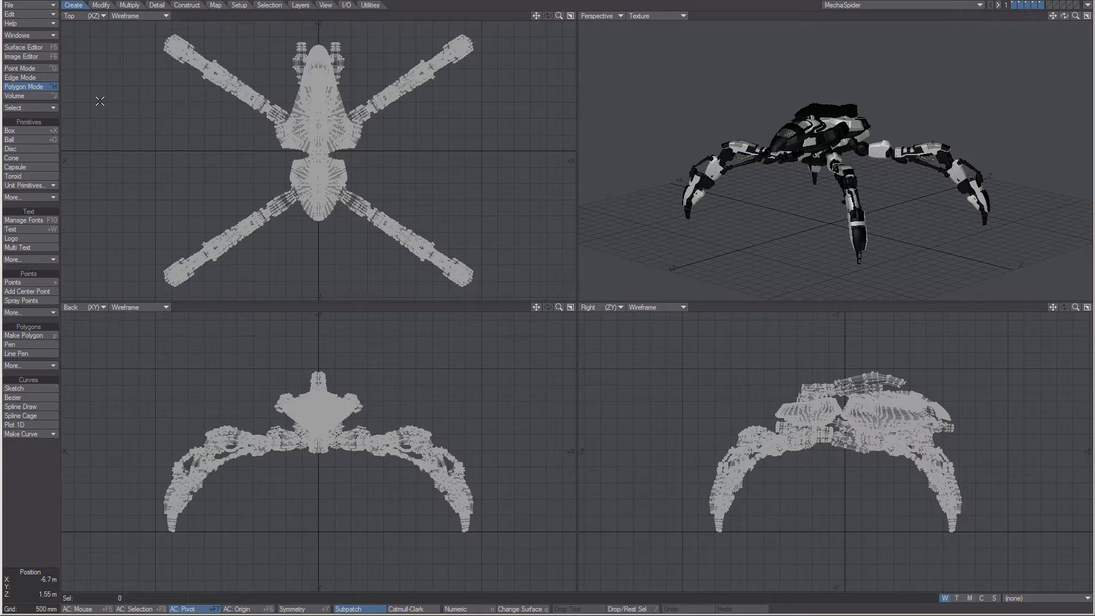
left_click(14, 96)
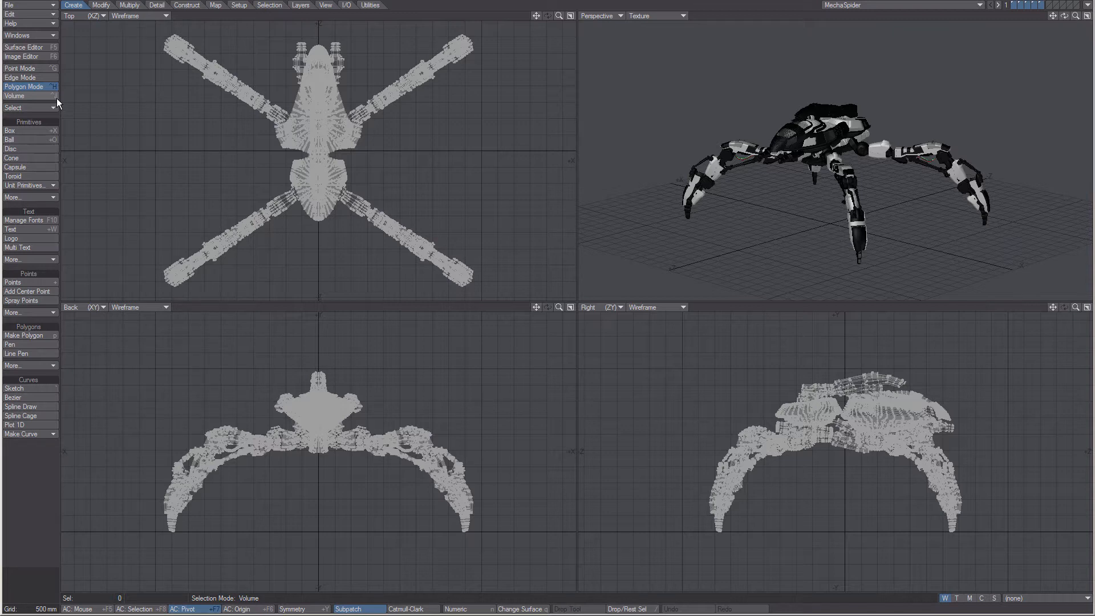
left_click(100, 4)
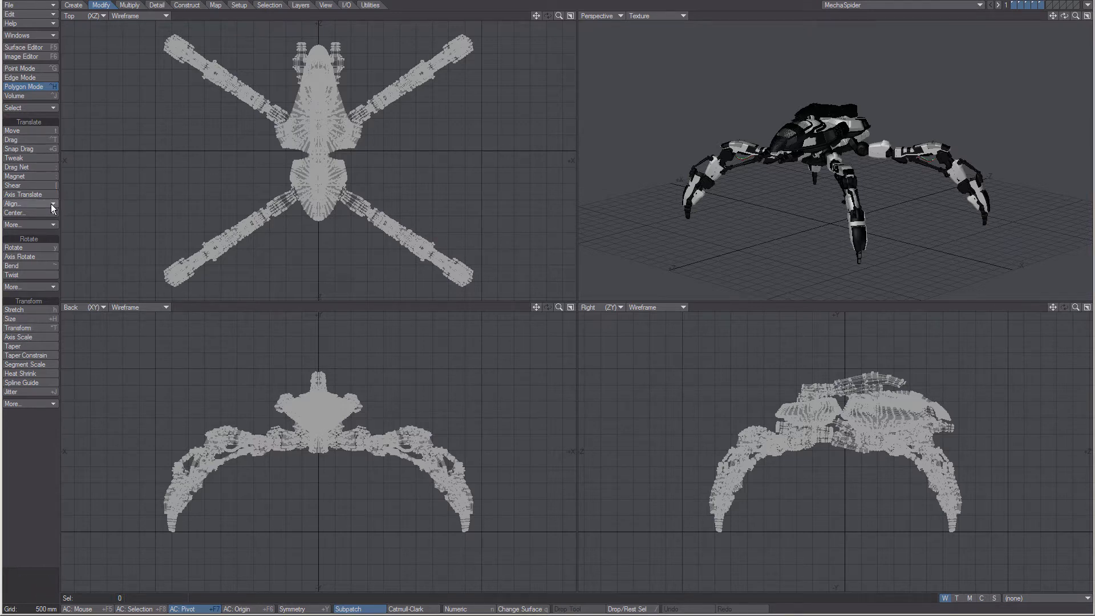
left_click(15, 203)
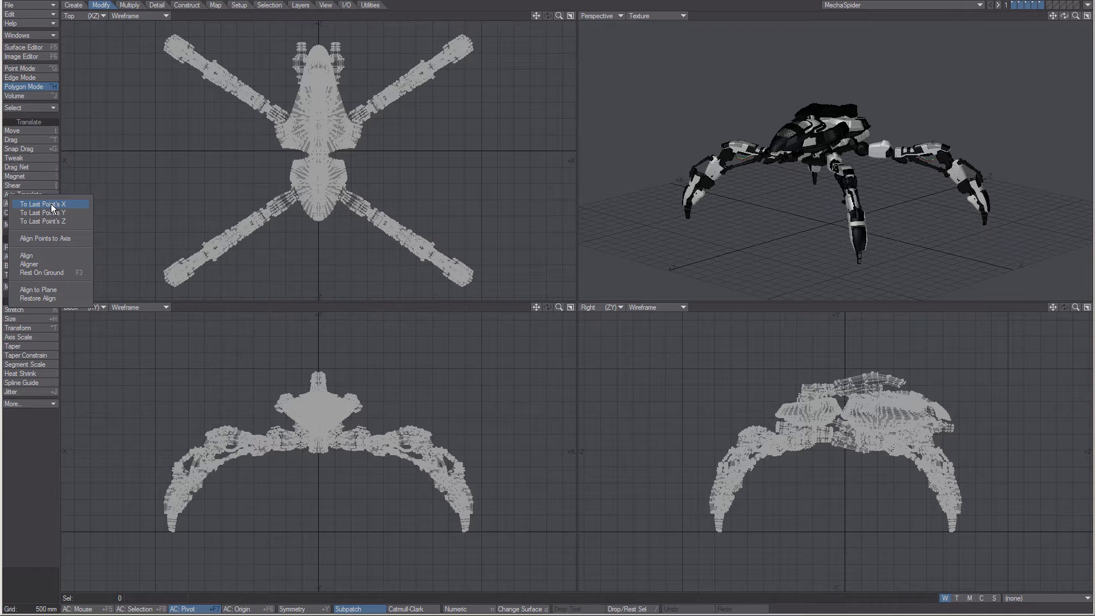
mouse_move(144, 212)
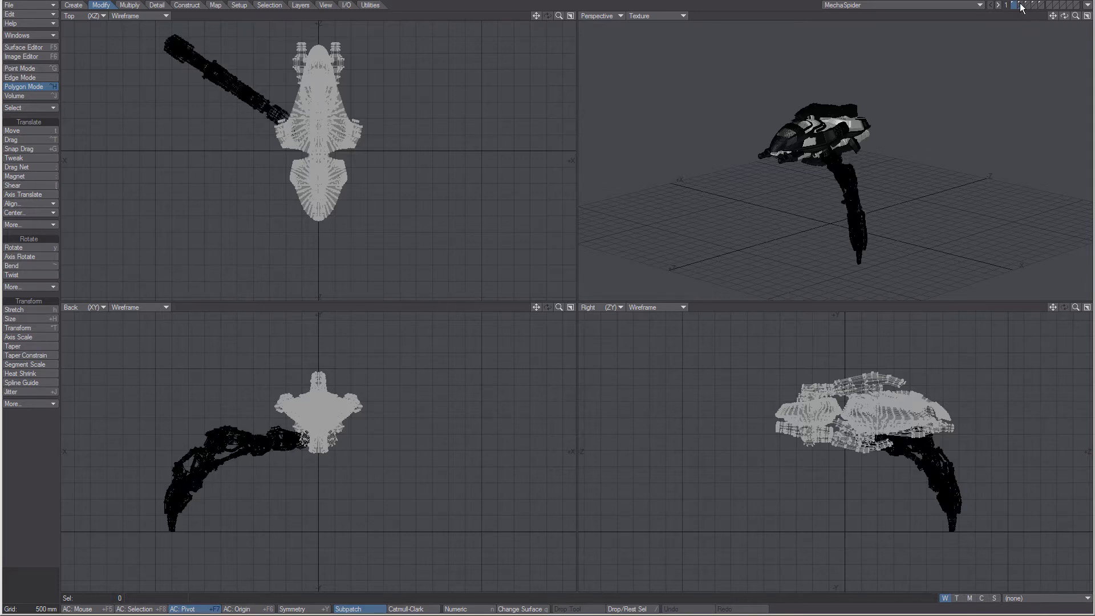
Switch to an empty MechaSpider layer and show the Layout send/sync options.
left_click(1026, 5)
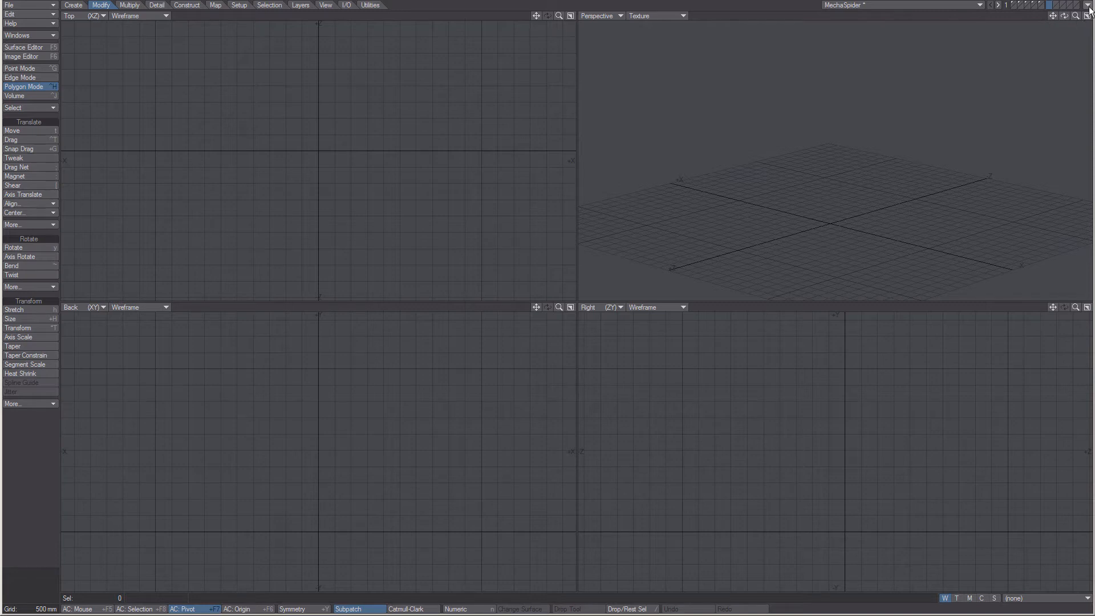
left_click(1079, 6)
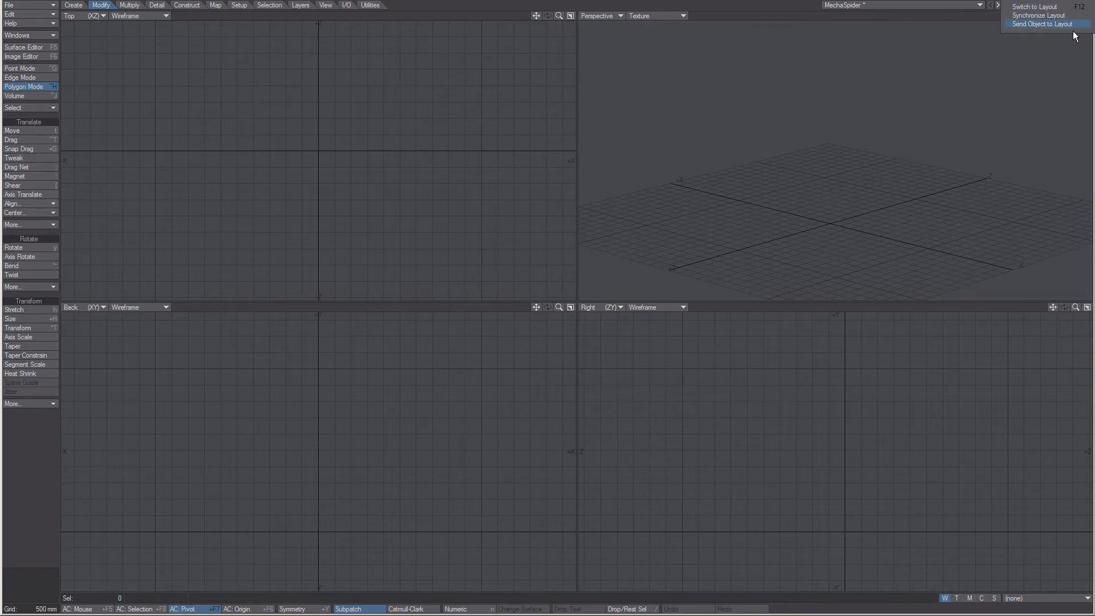
mouse_move(1052, 70)
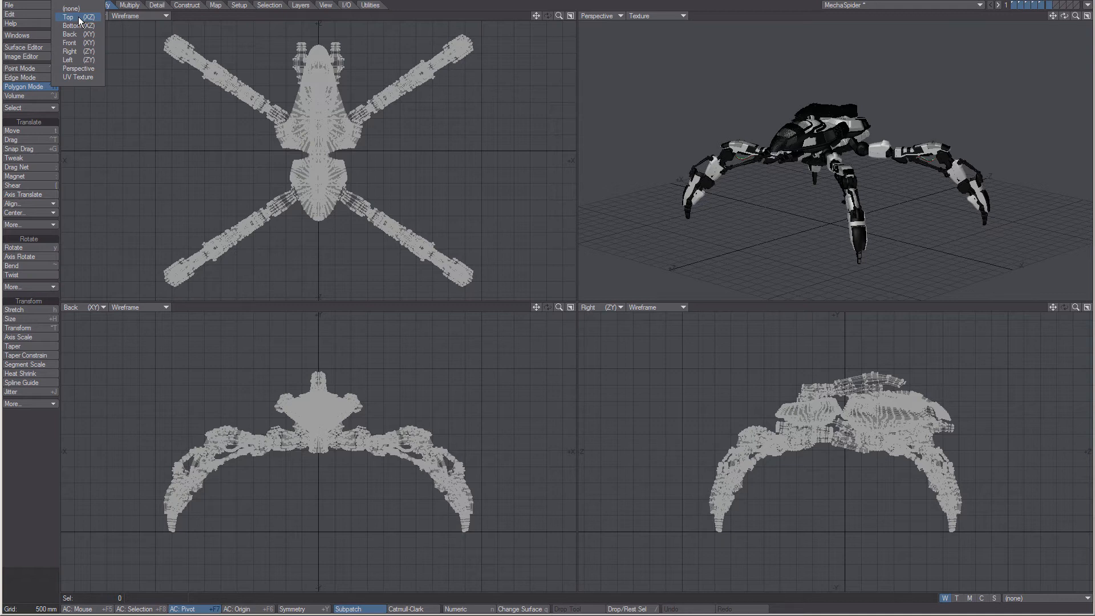
mouse_move(91, 91)
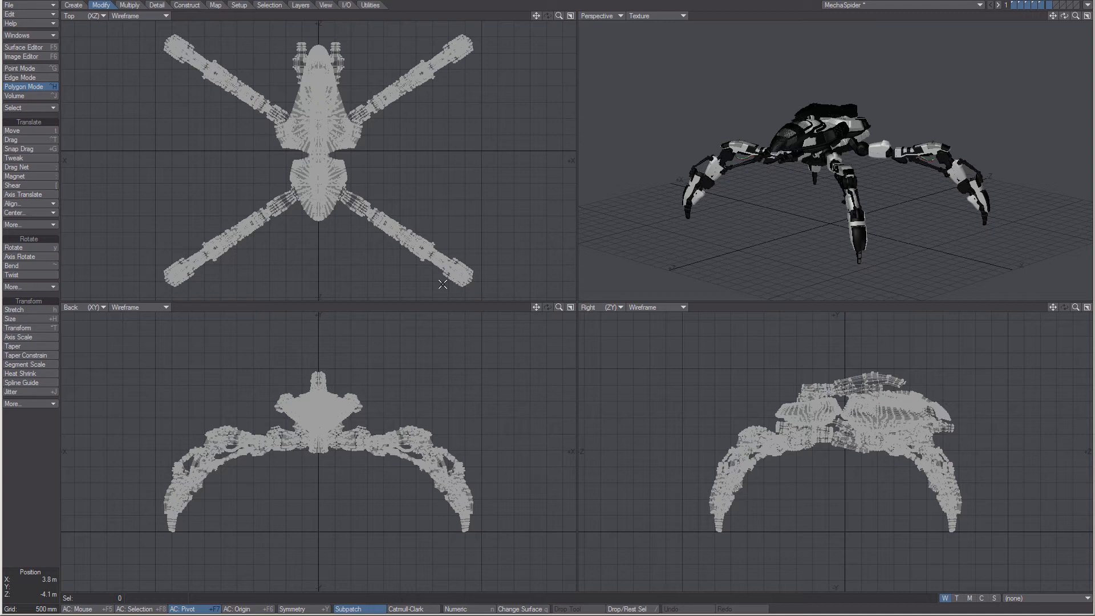
mouse_move(190, 511)
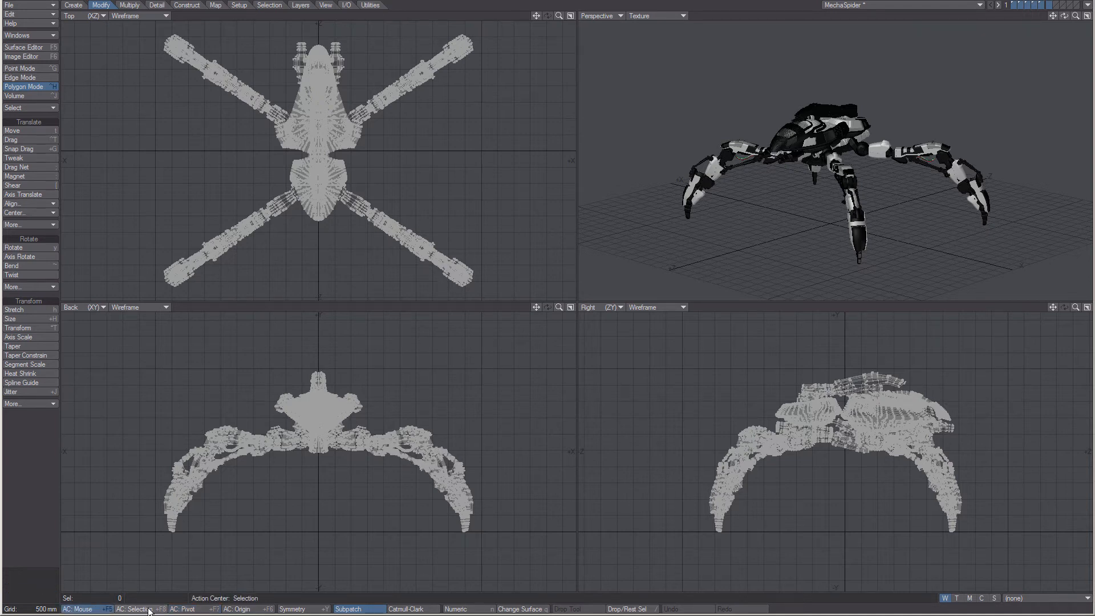
Set the action centre to Pivot in the bottom toolbar.
left_click(184, 609)
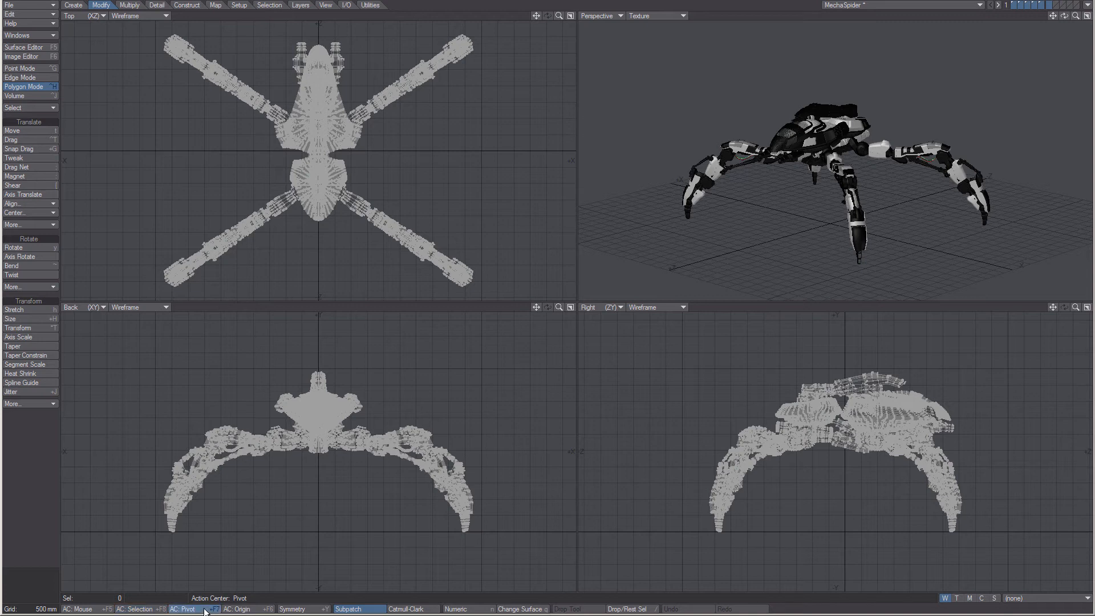
mouse_move(292, 610)
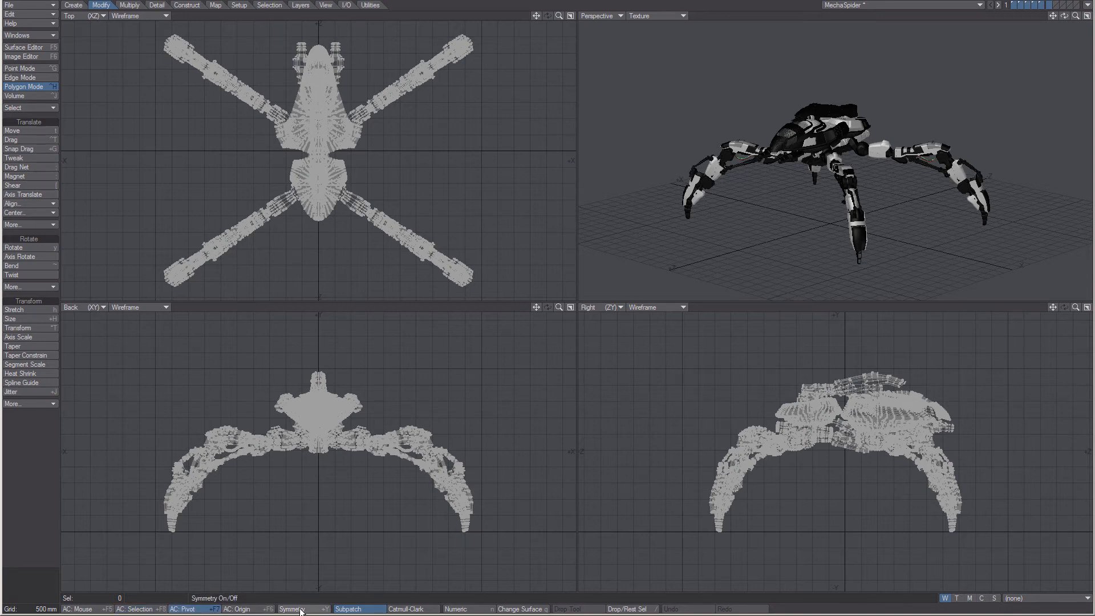
mouse_move(362, 609)
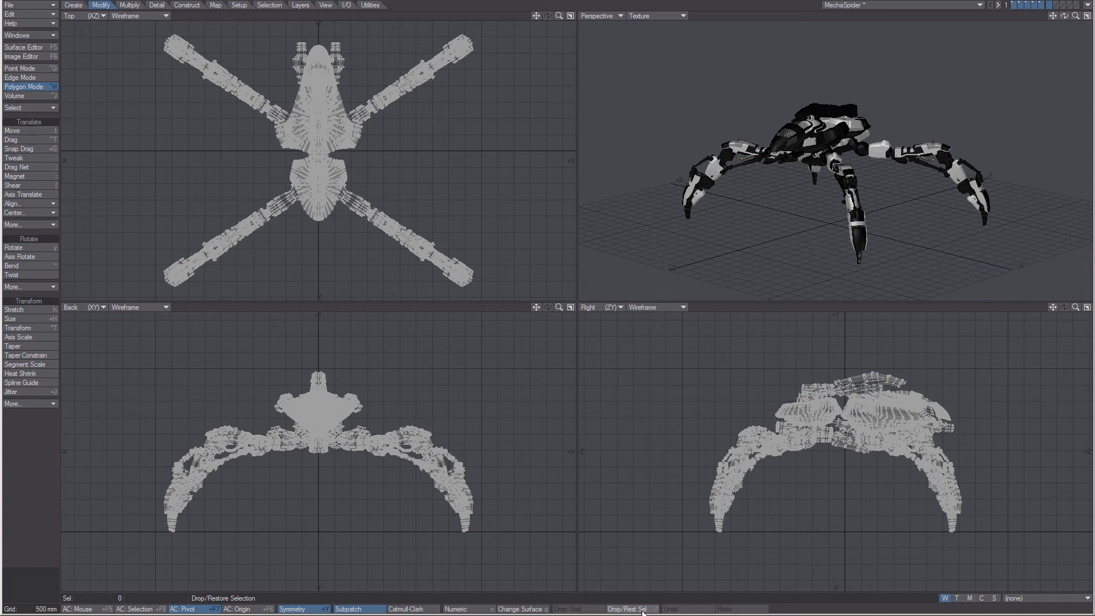
mouse_move(695, 609)
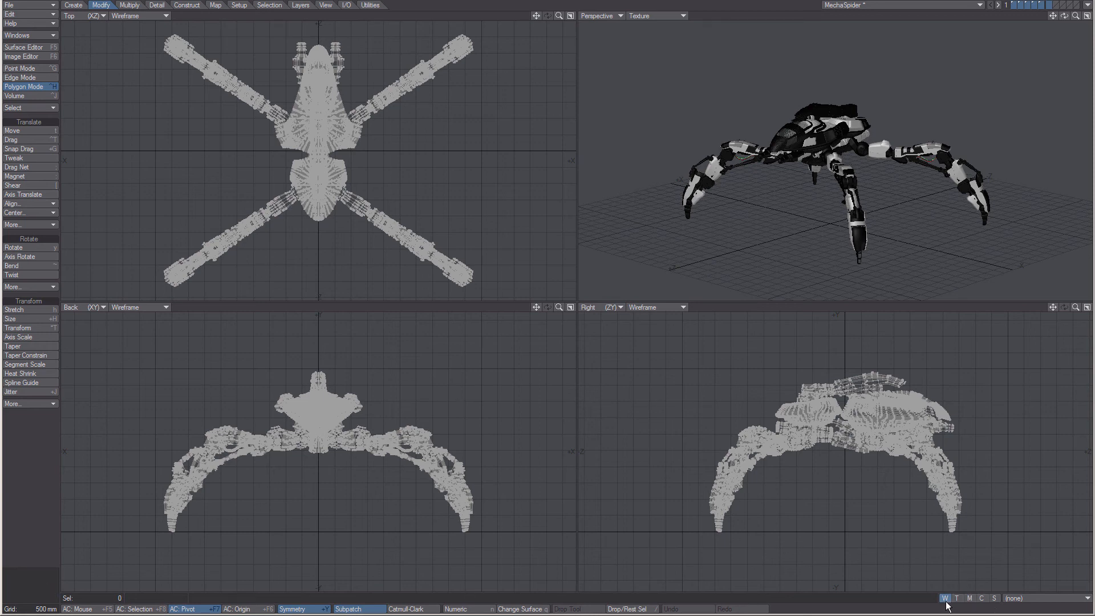
Switch the vertex map list through Texture and Morph map types.
left_click(956, 597)
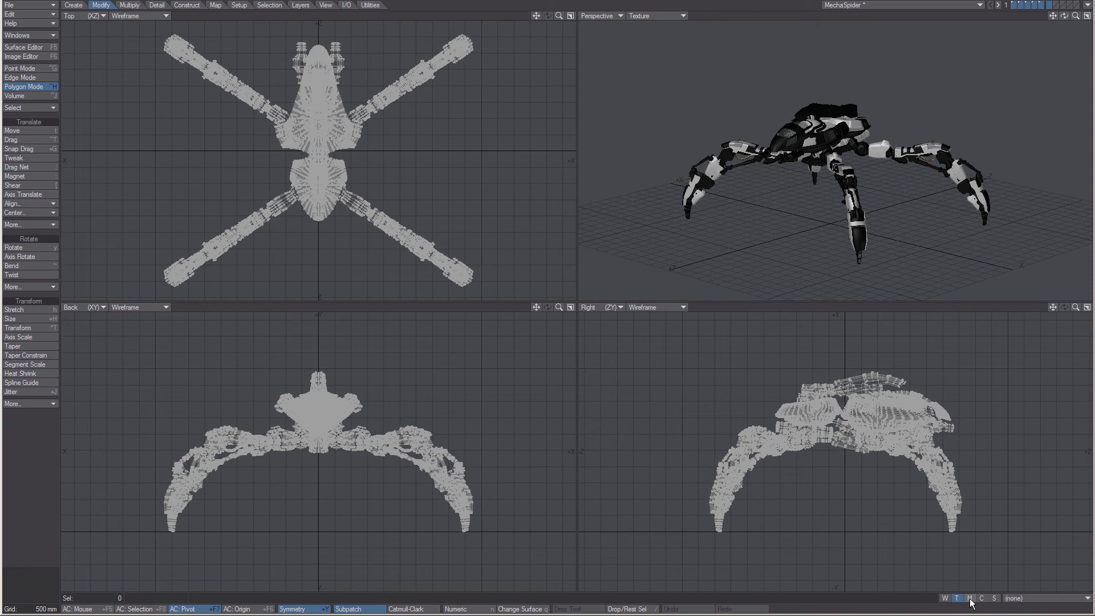
left_click(982, 598)
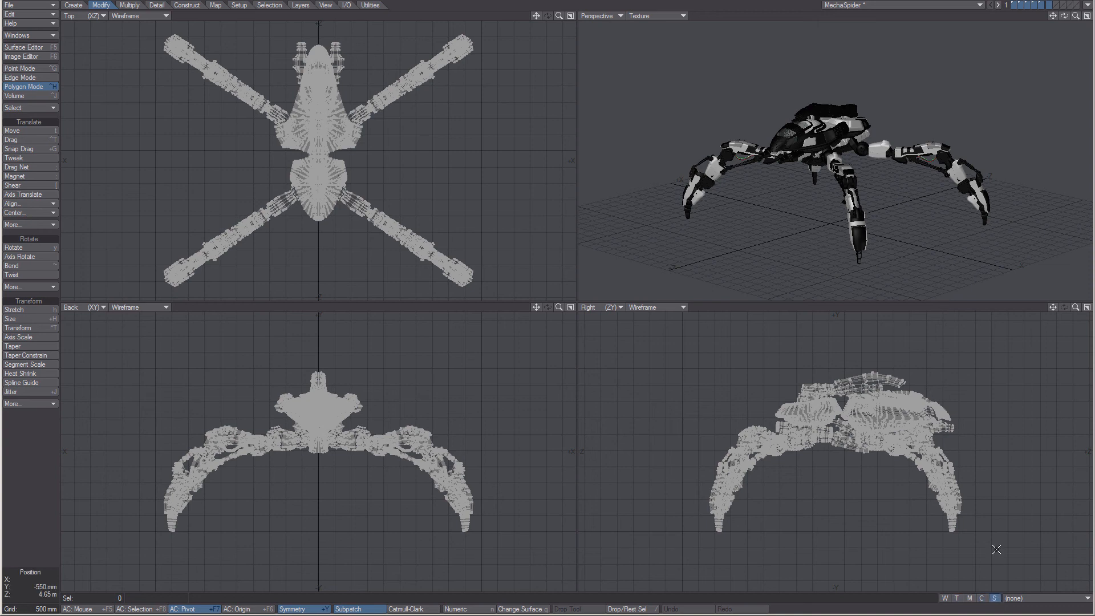
mouse_move(1042, 281)
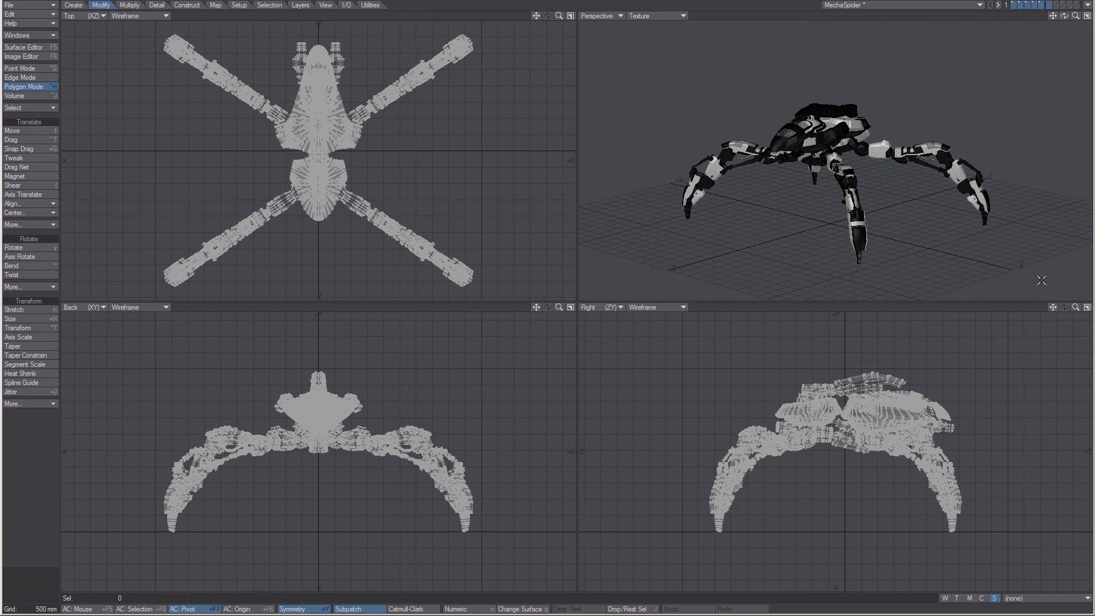